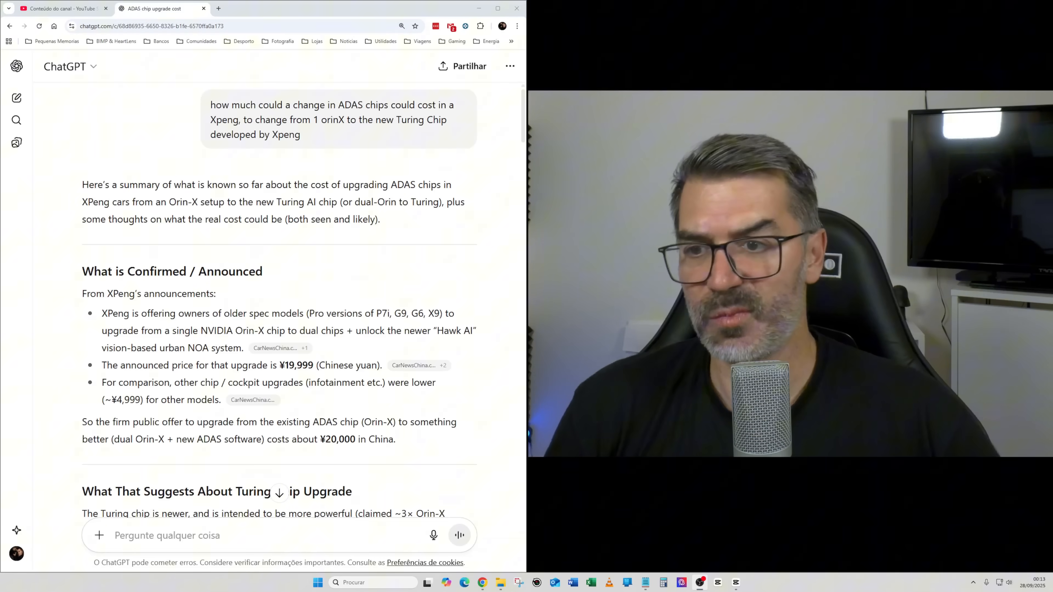
- Scroll the answer past the prompt to the confirmed ¥19,999 upgrade facts and Turing chip section
scroll("down", 3)
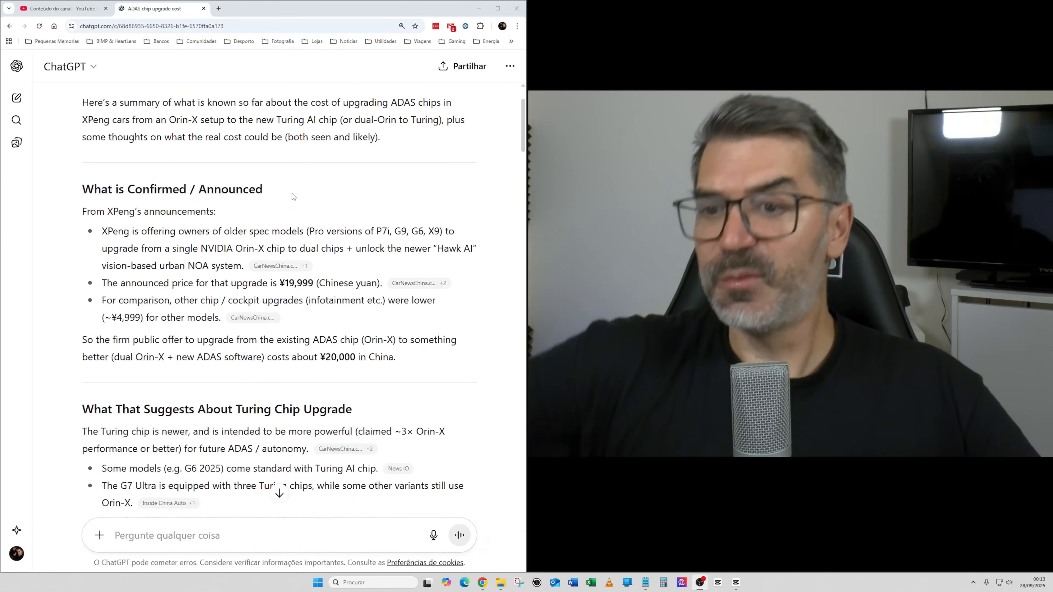
mouse_move(350, 207)
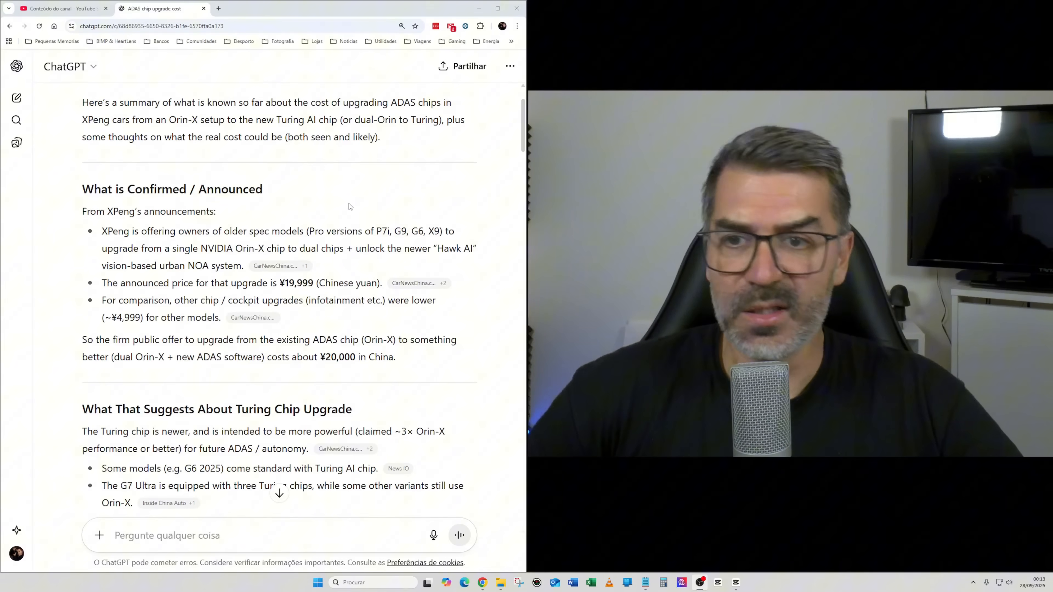
mouse_move(311, 201)
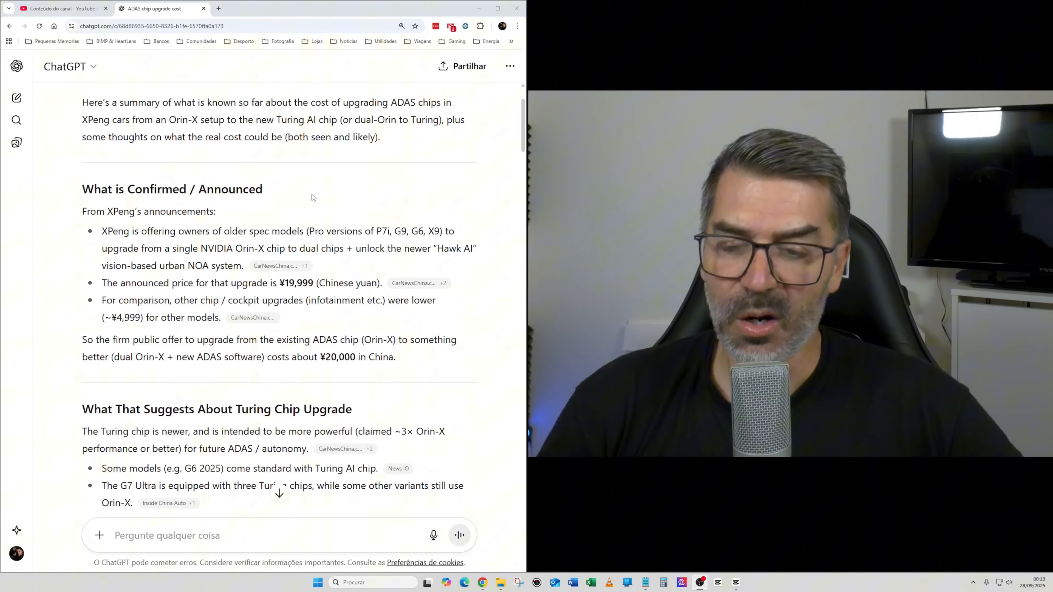
scroll("down", 3)
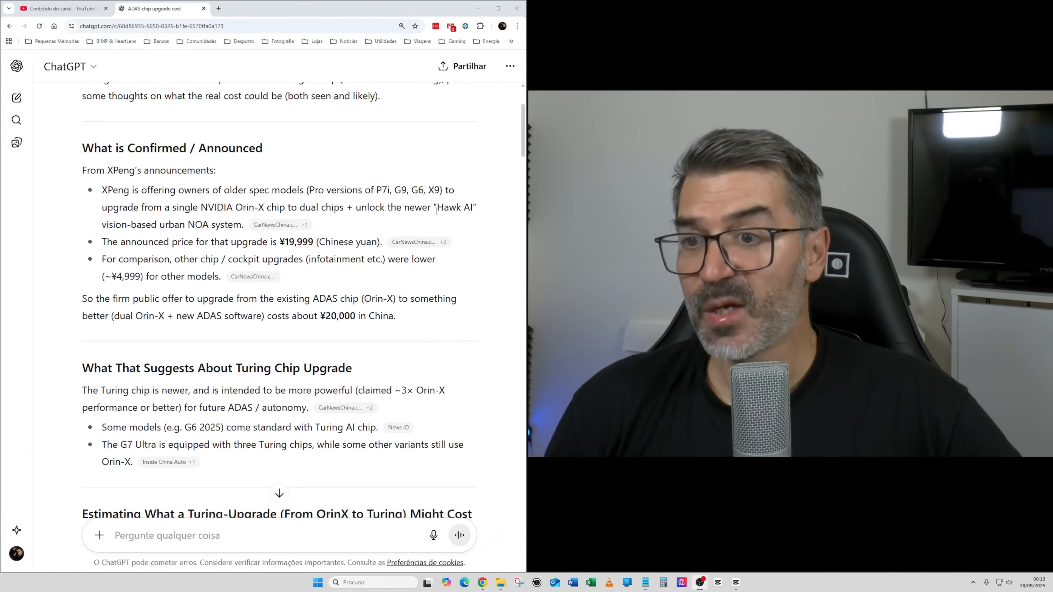
- Scroll until the 'Estimating What a Turing-Upgrade Might Cost' heading appears
scroll("down", 3)
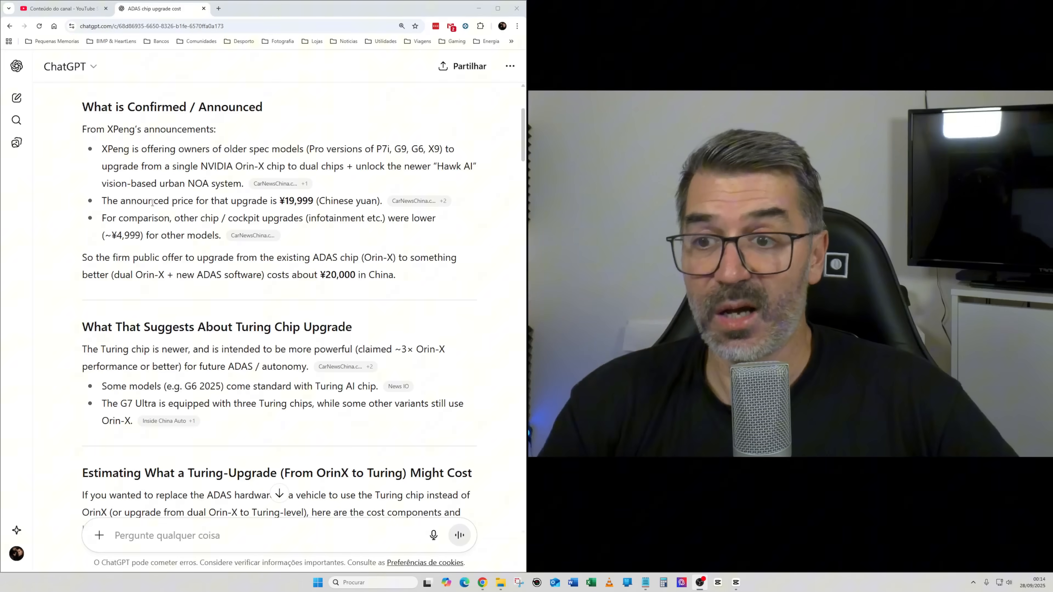
- Highlight the announced ¥19,999 price and scroll to the Chipset / SoC row of the cost table
double_click(296, 201)
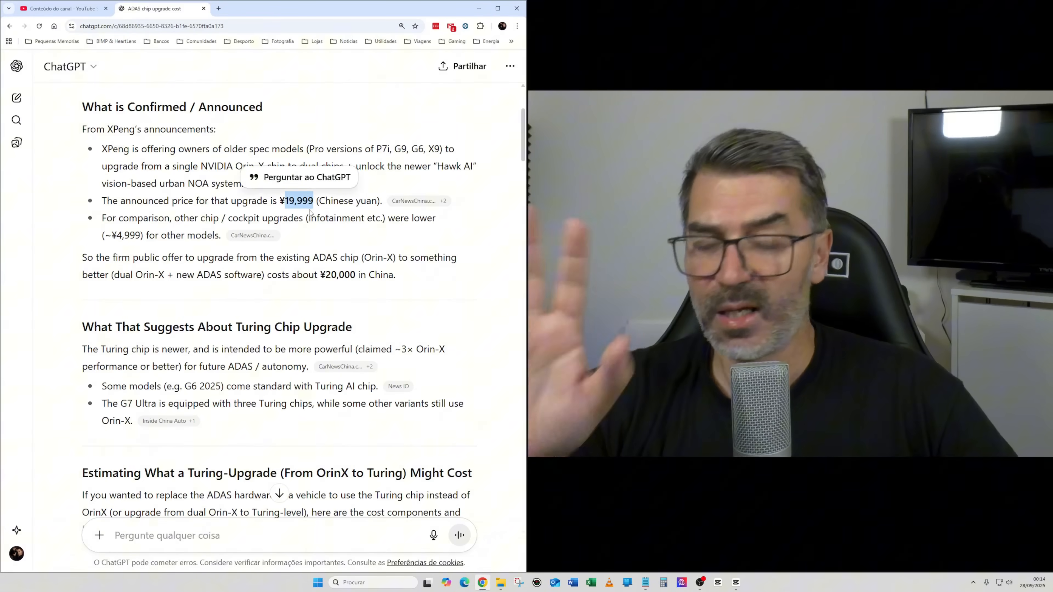
mouse_move(289, 248)
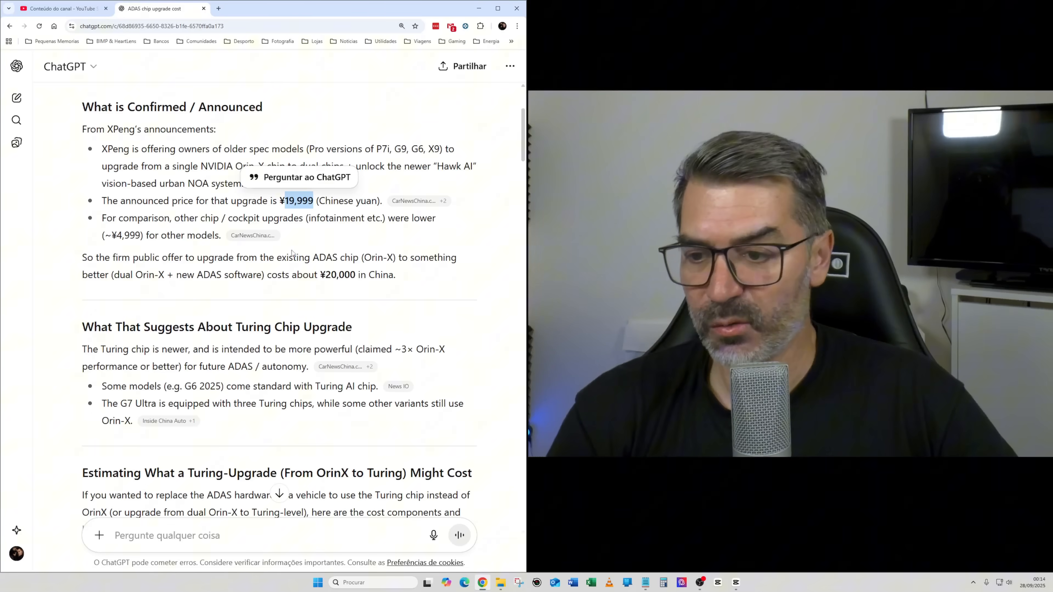
scroll("down", 3)
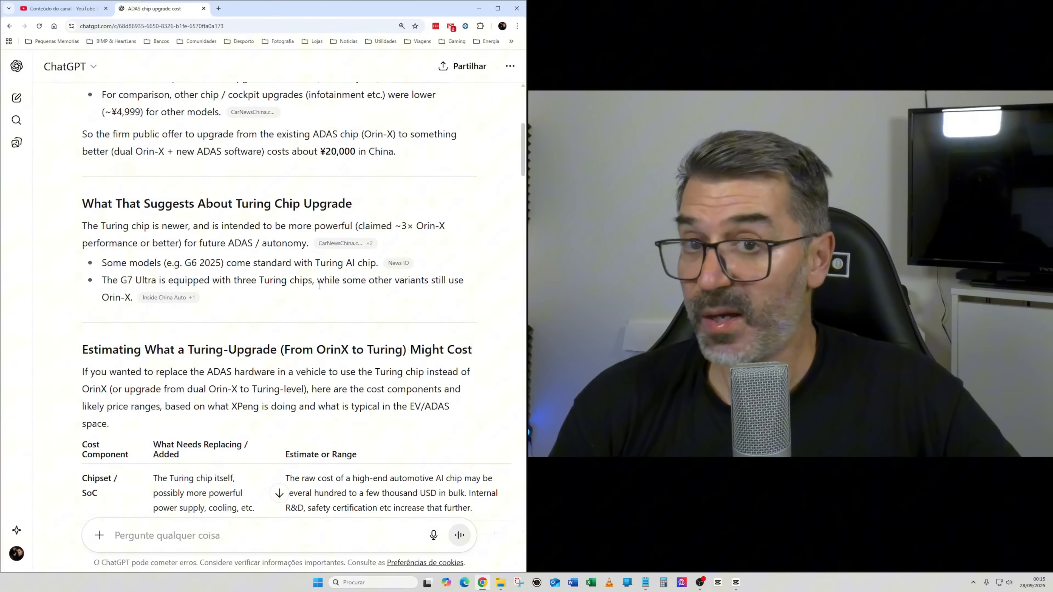
- Show the whole cost table and highlight the Supporting Hardware component
scroll("down", 3)
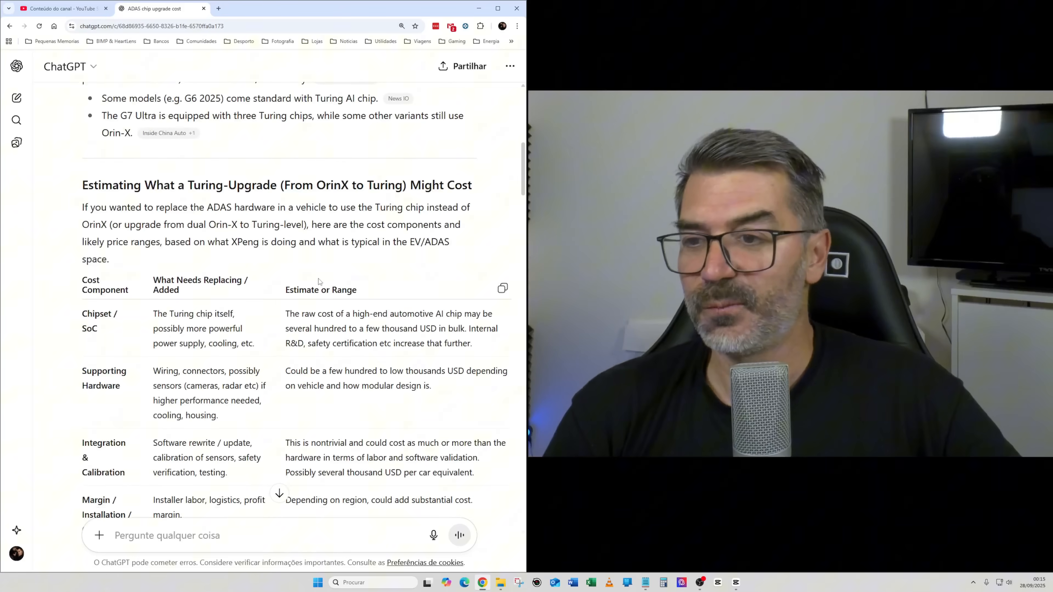
scroll("down", 3)
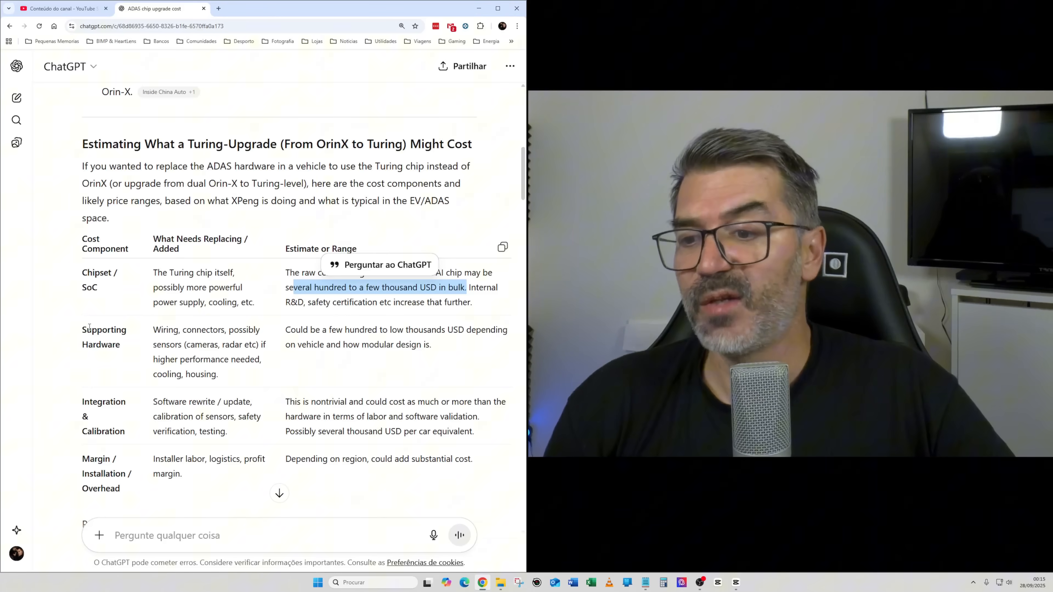
double_click(104, 329)
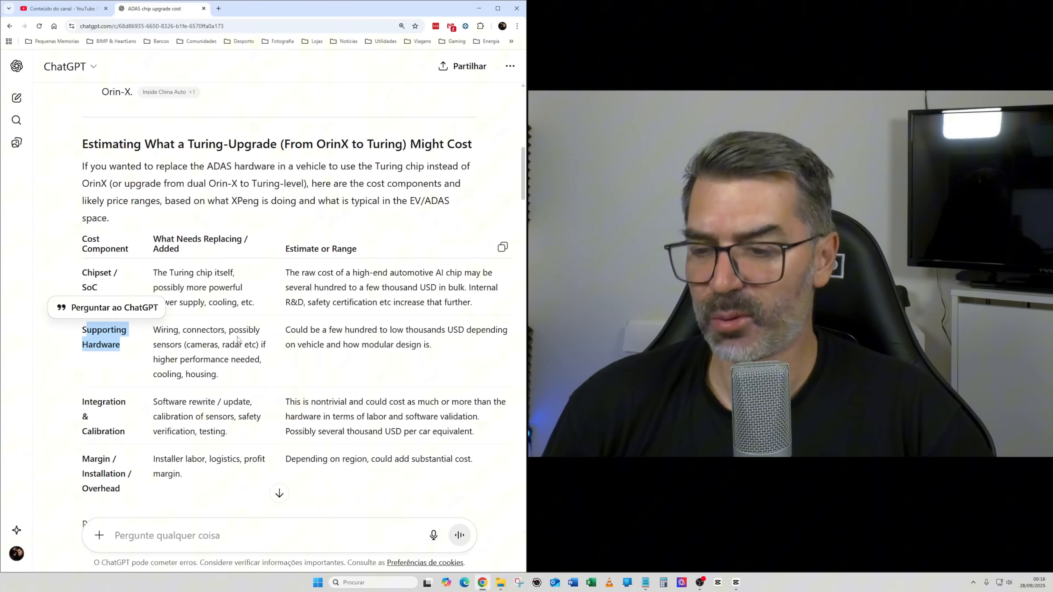
- Scroll through the table rows to the total estimate of USD 2,000–5,000 and the XPeng benchmark start
scroll("down", 3)
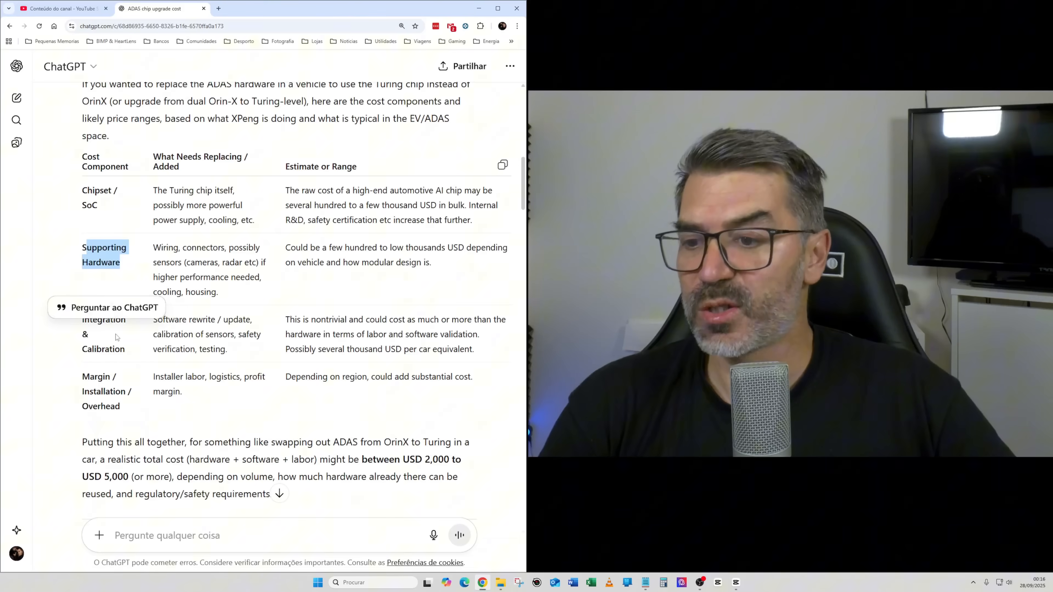
scroll("up", 3)
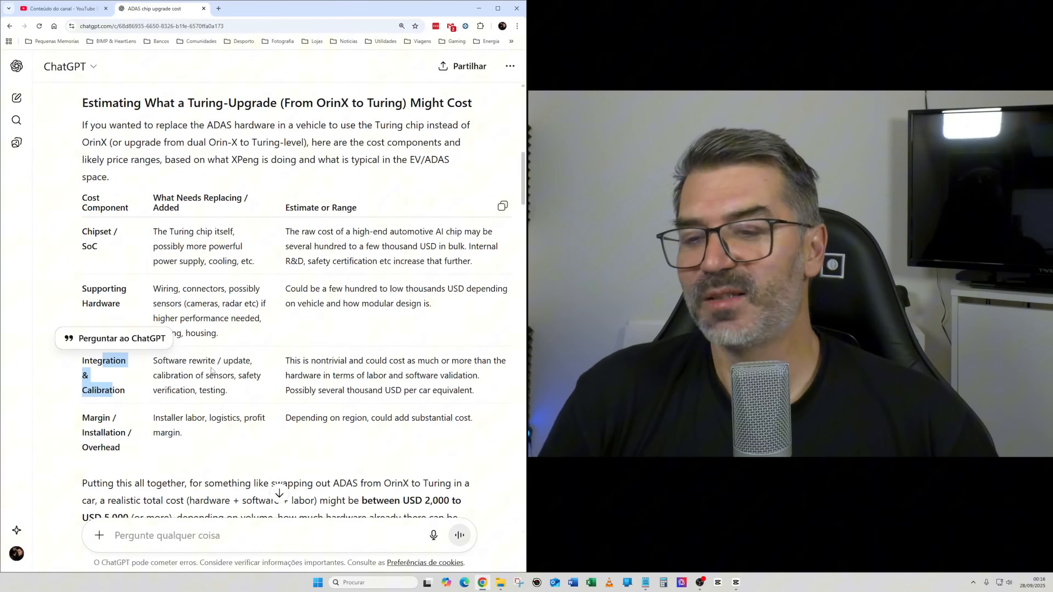
mouse_move(240, 322)
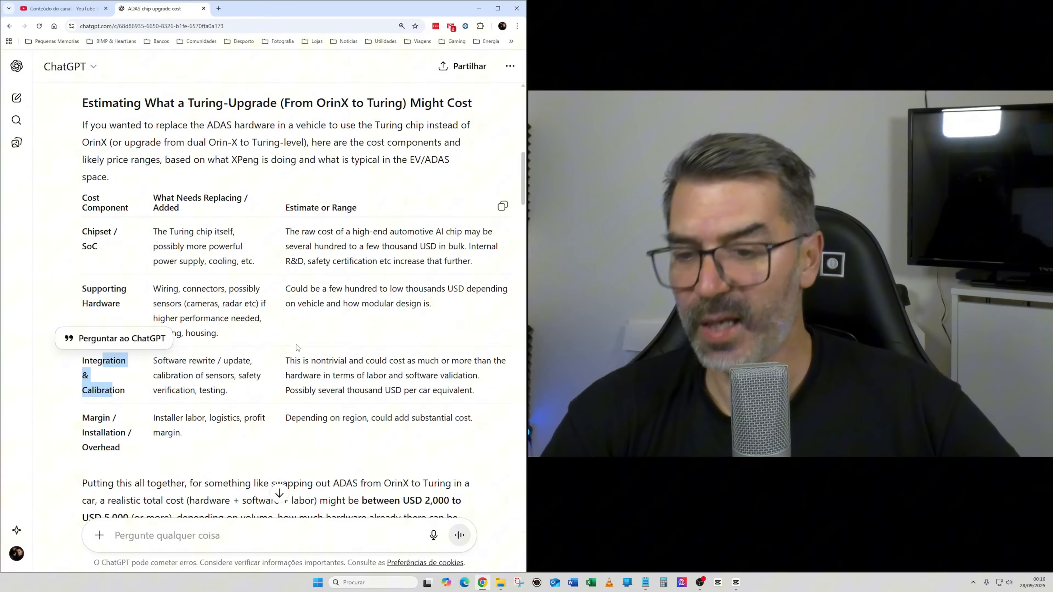
mouse_move(300, 329)
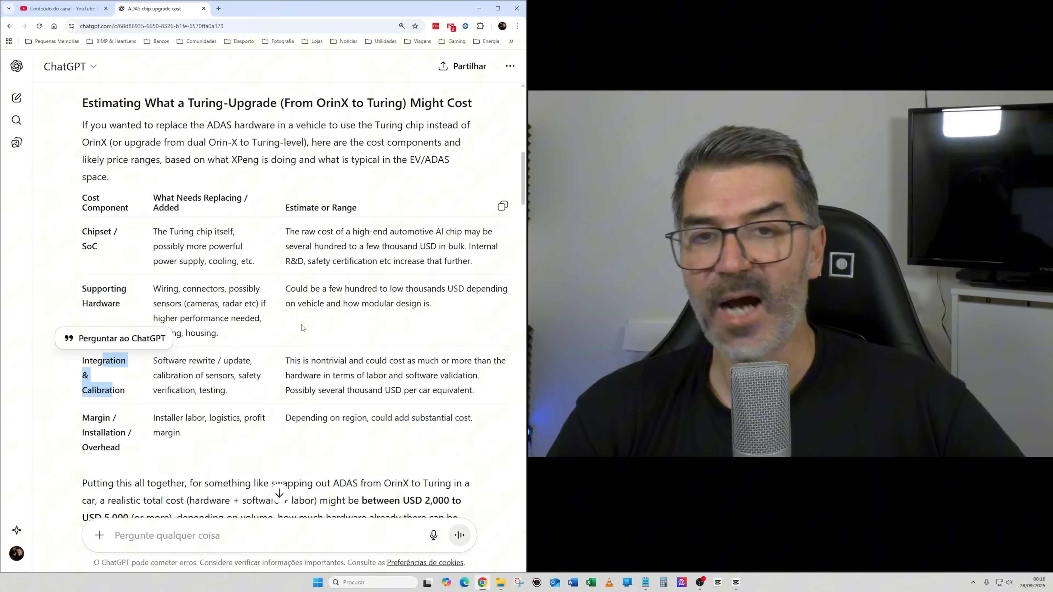
scroll("down", 3)
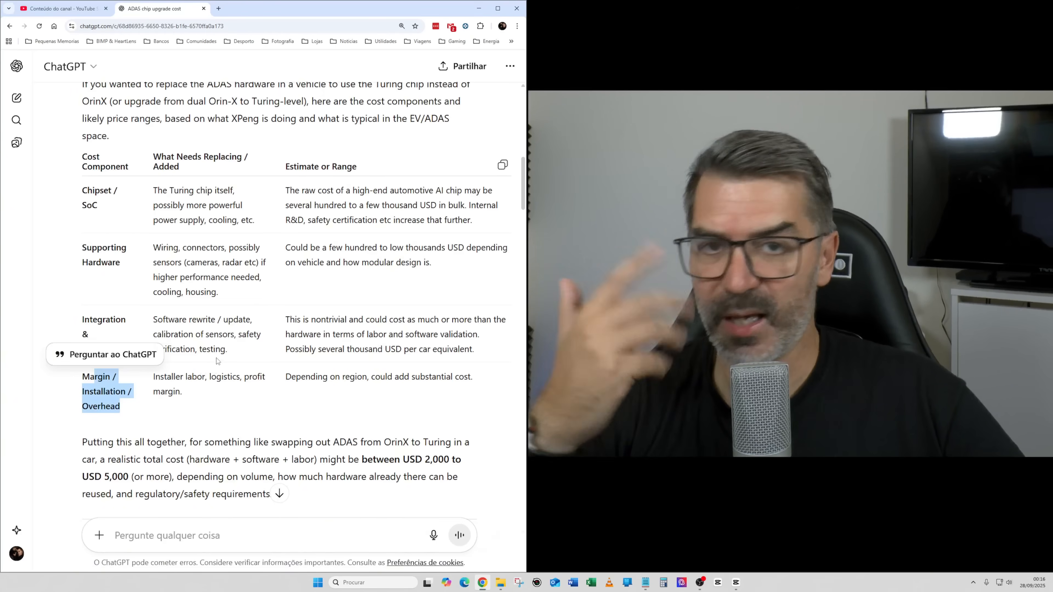
scroll("down", 3)
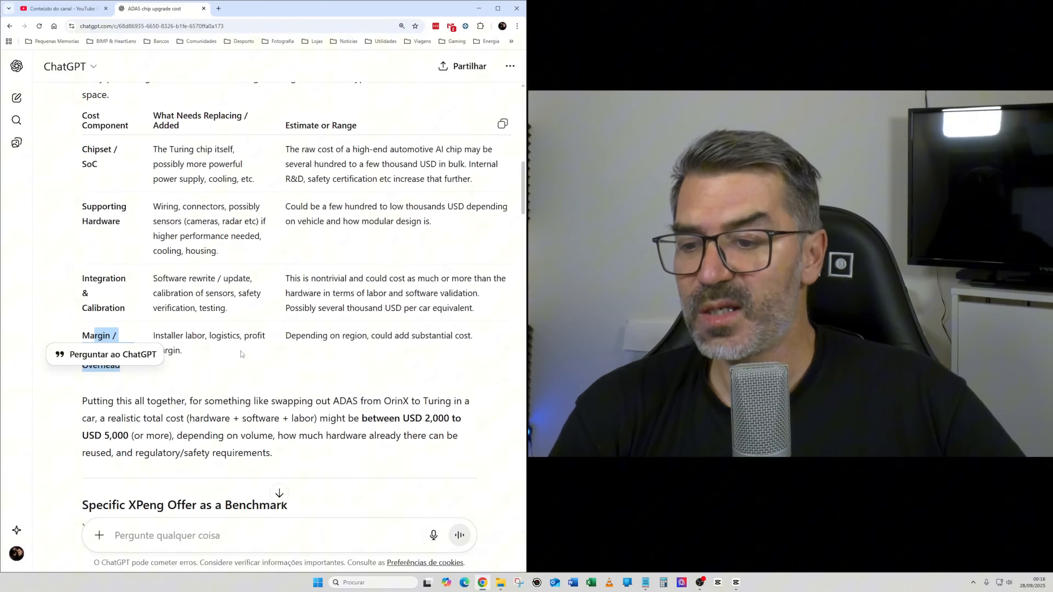
double_click(229, 401)
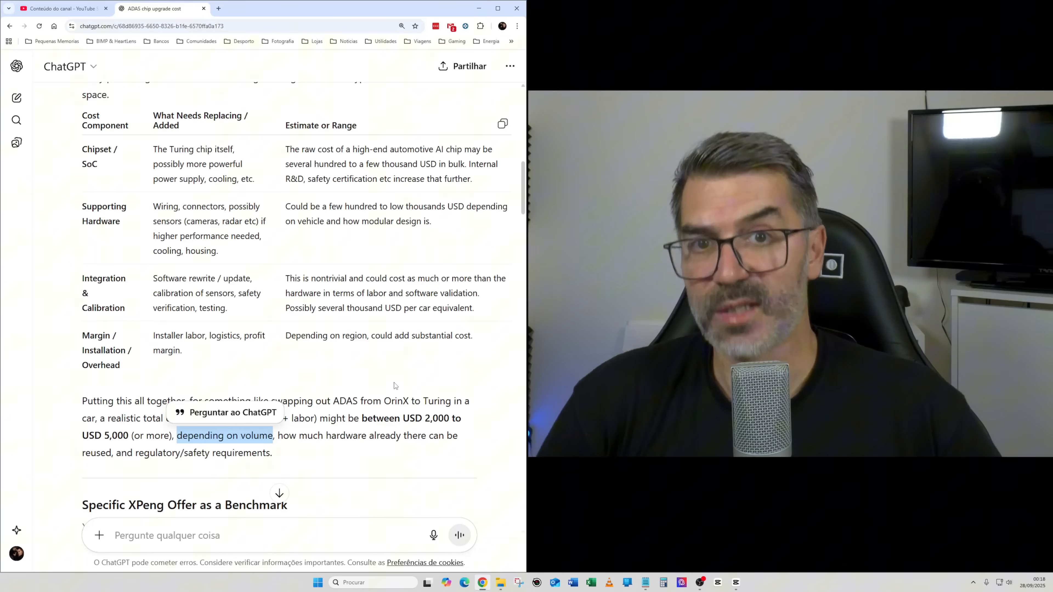
mouse_move(415, 366)
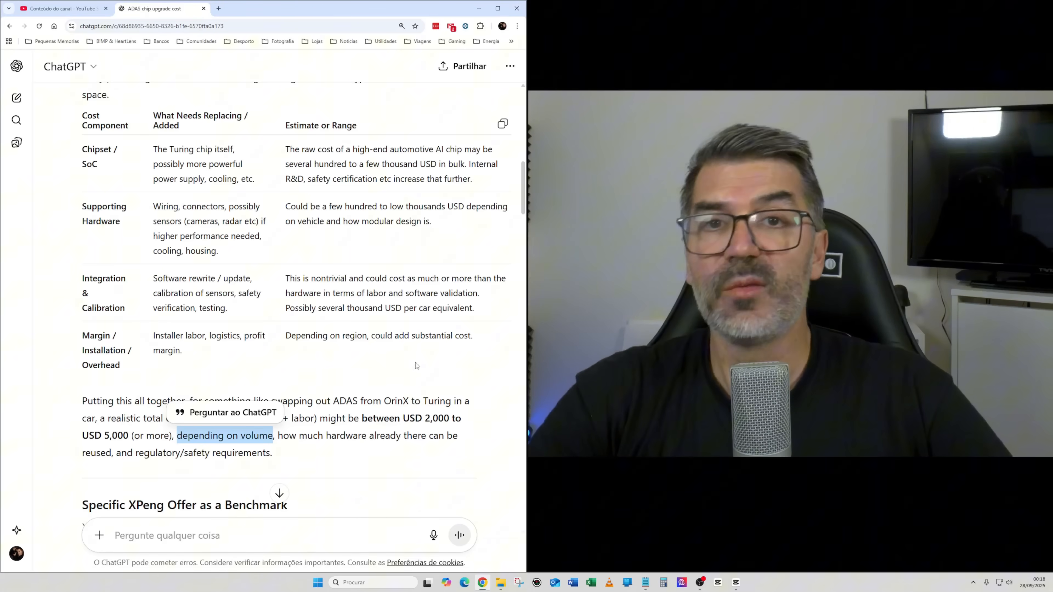
mouse_move(407, 359)
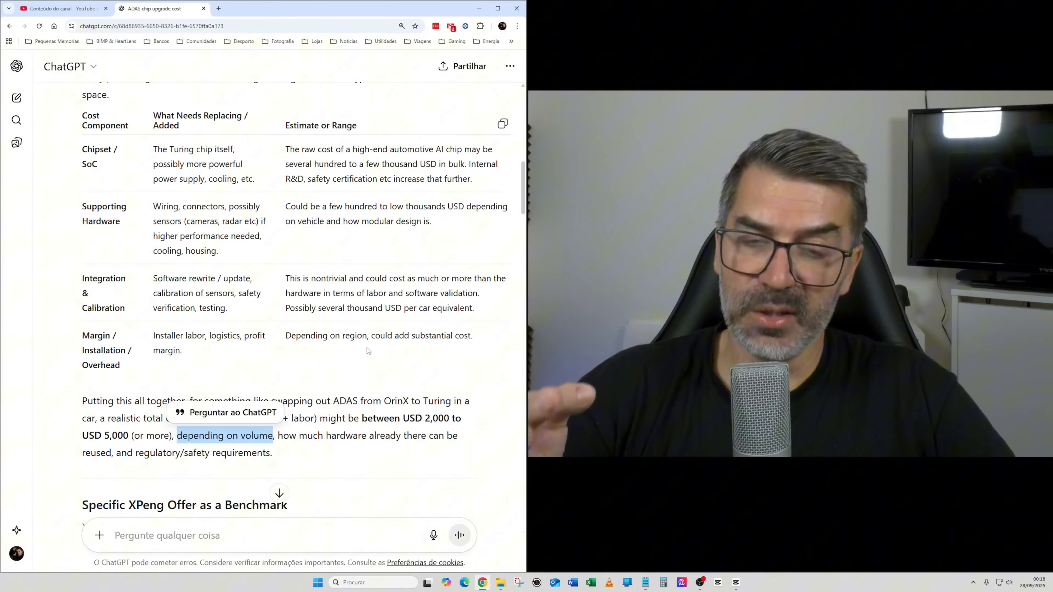
scroll("down", 3)
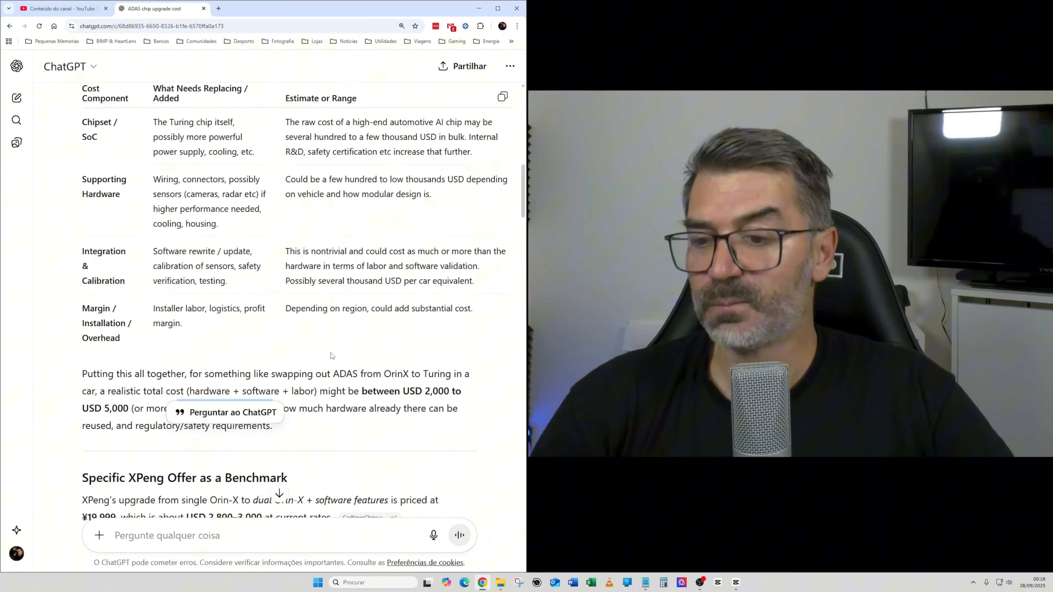
scroll("down", 3)
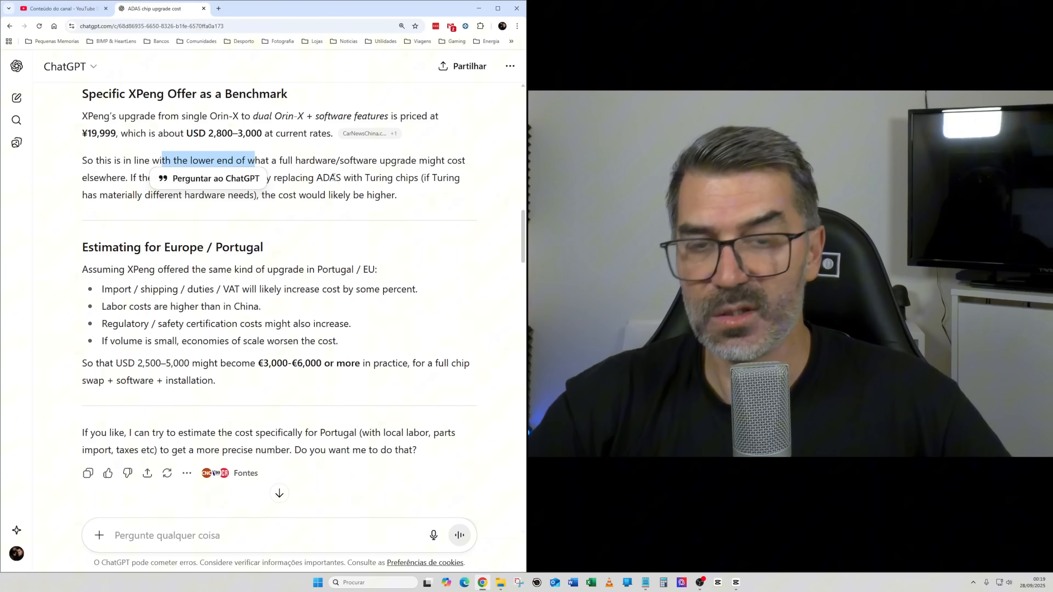
- Scroll through the quick headline estimating a Portugal cost of €3,300–€4,600
scroll("down", 3)
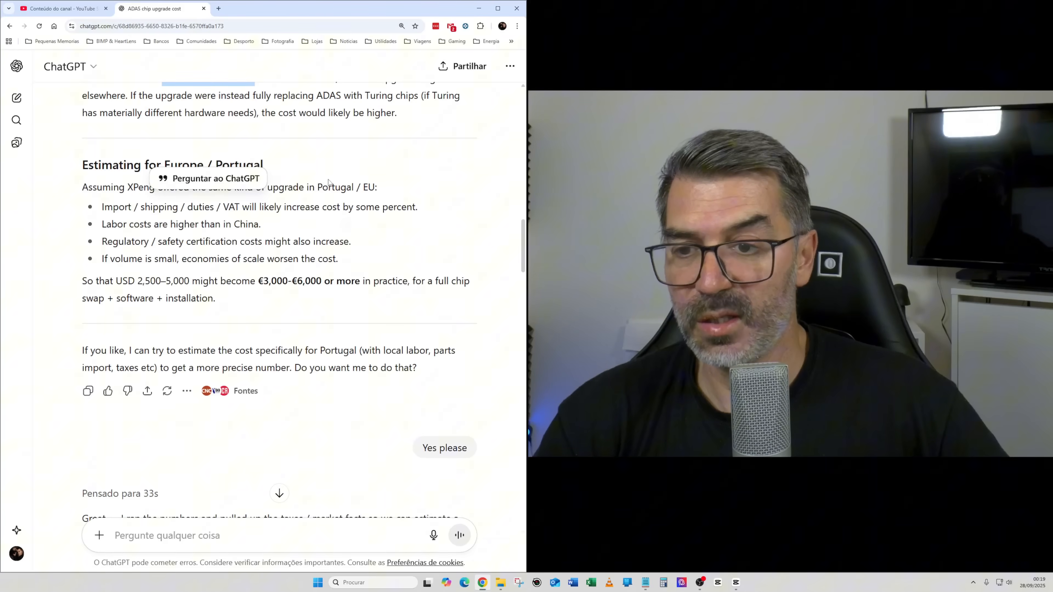
scroll("down", 3)
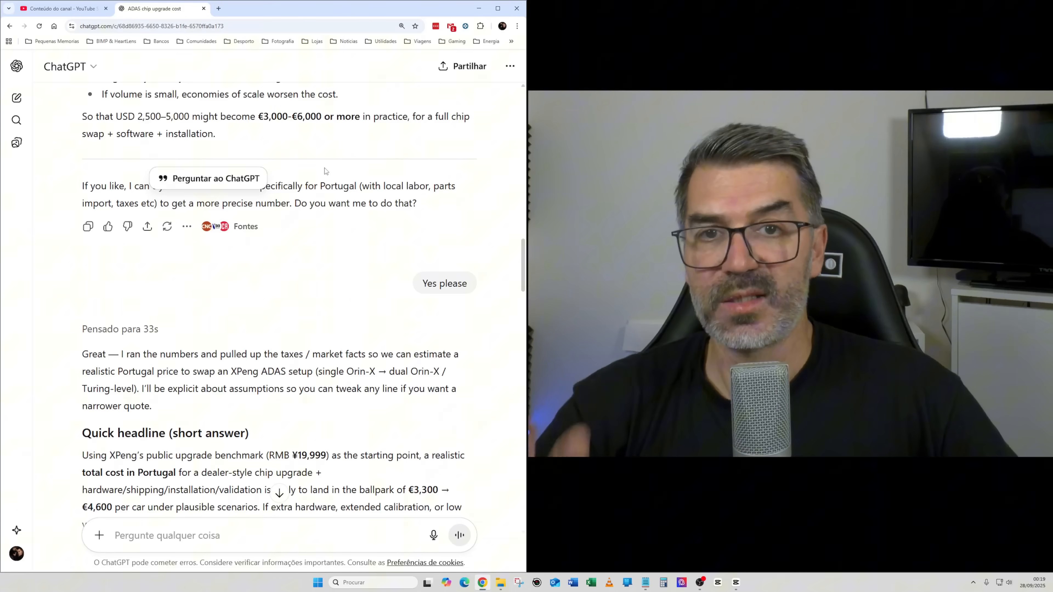
scroll("down", 3)
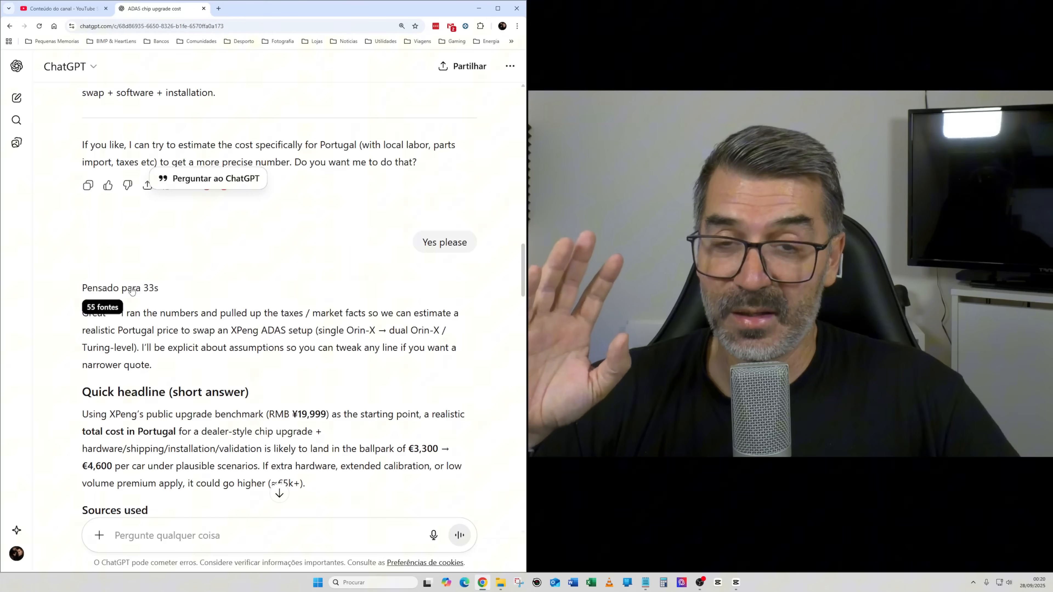
mouse_move(149, 293)
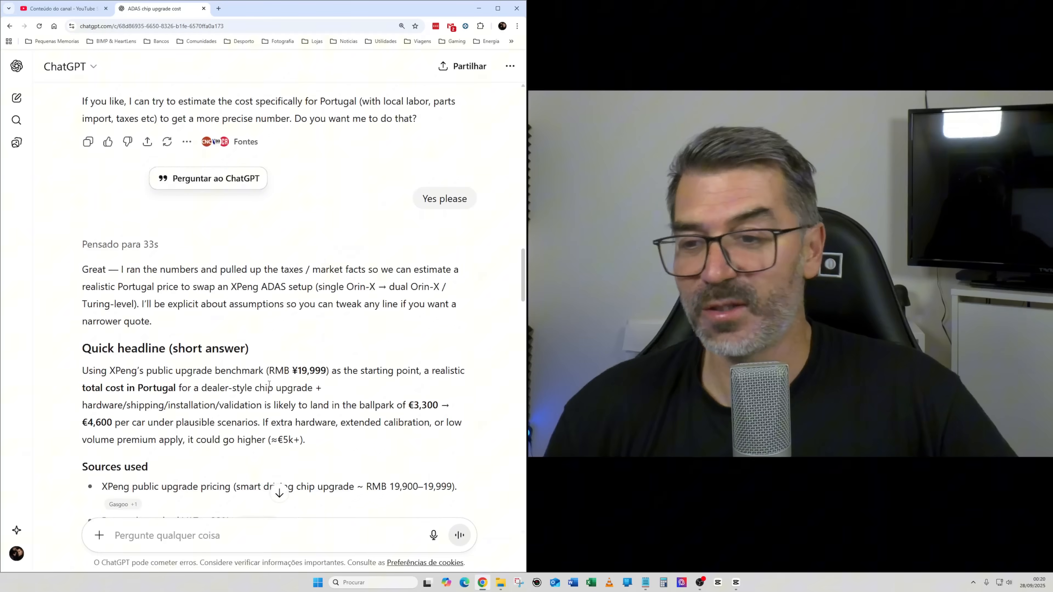
scroll("down", 3)
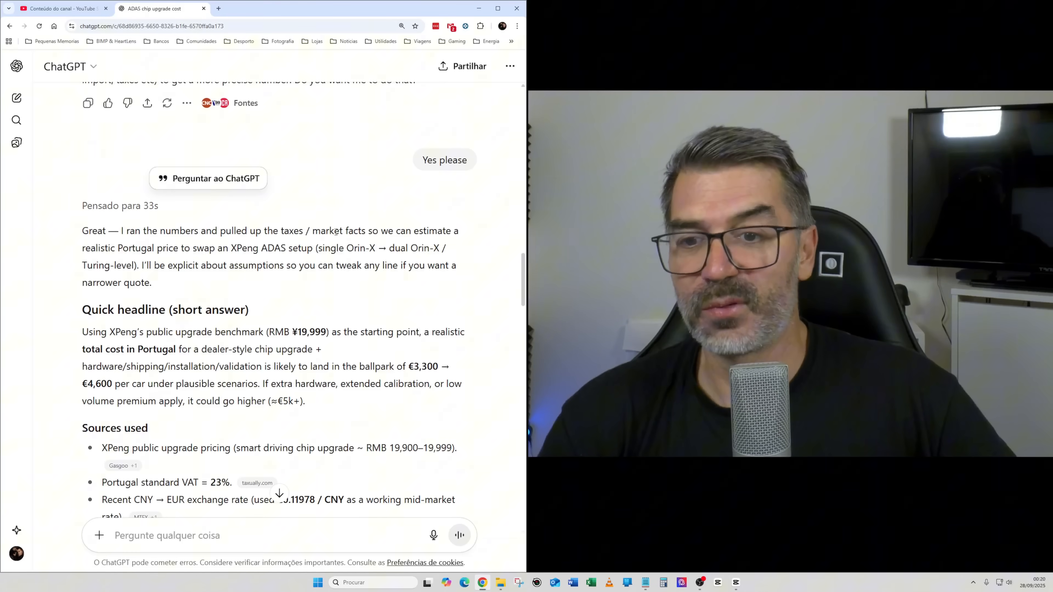
scroll("down", 3)
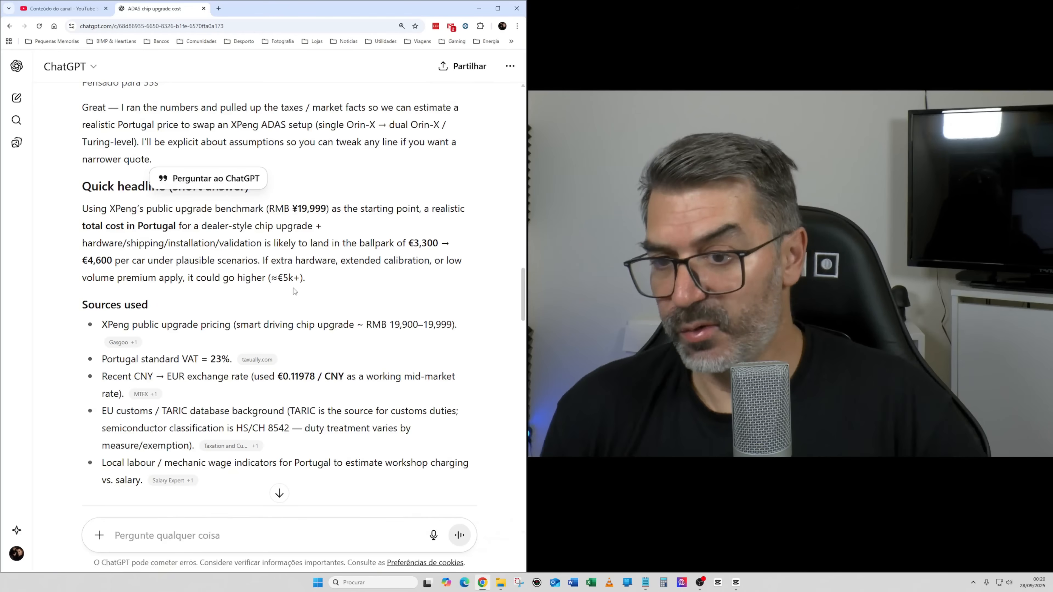
- Scroll through the sources list to the start of the base price and shipping assumptions
scroll("down", 3)
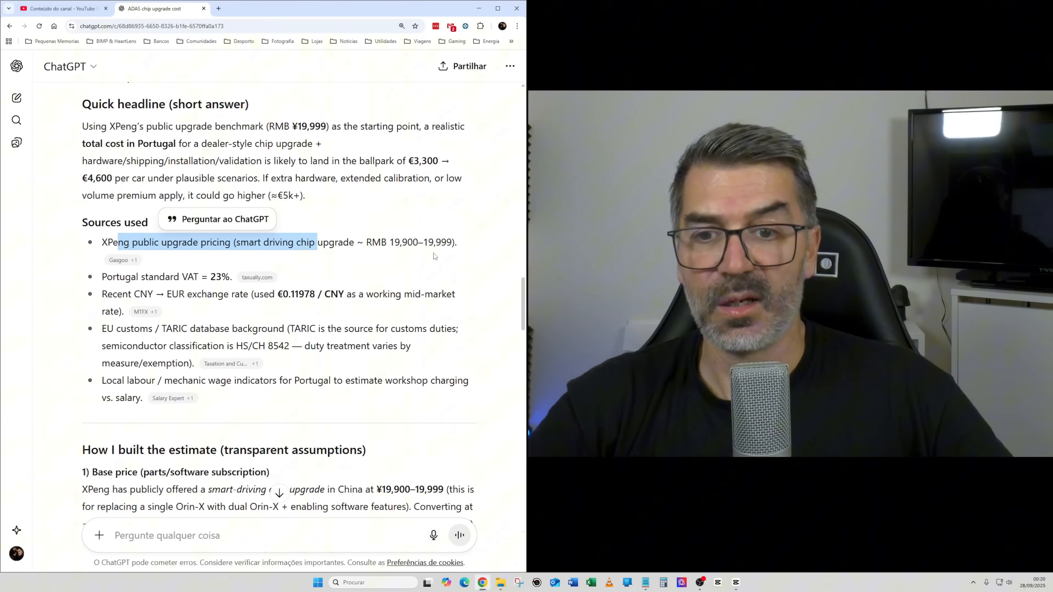
mouse_move(402, 253)
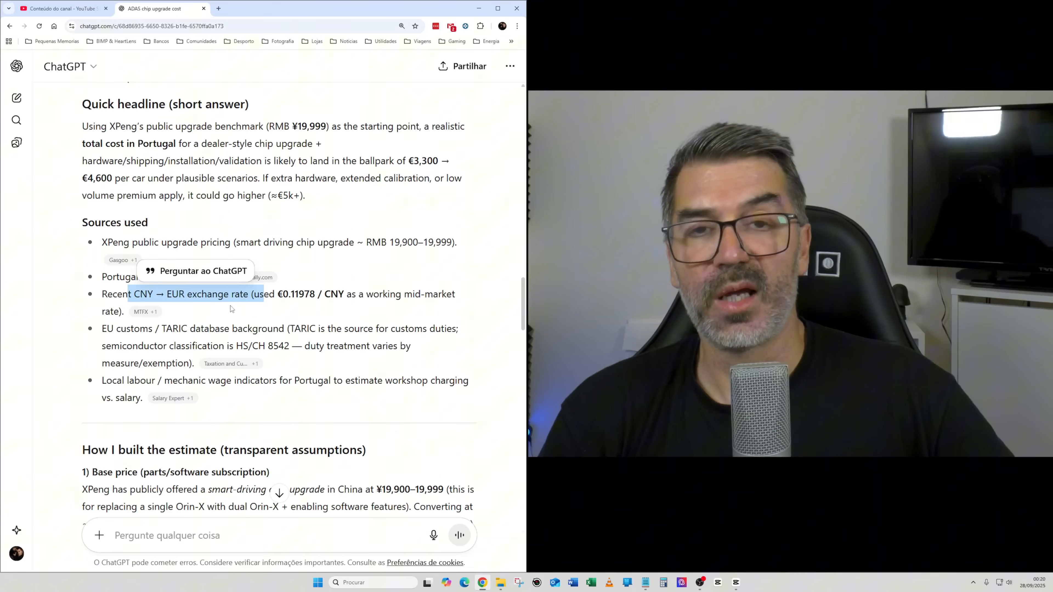
scroll("down", 3)
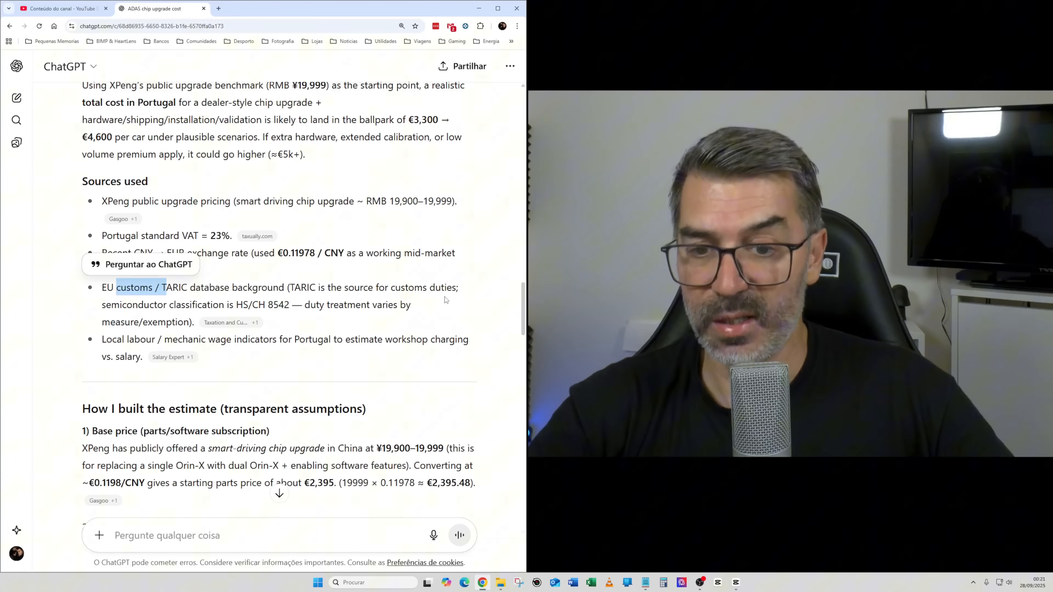
mouse_move(350, 300)
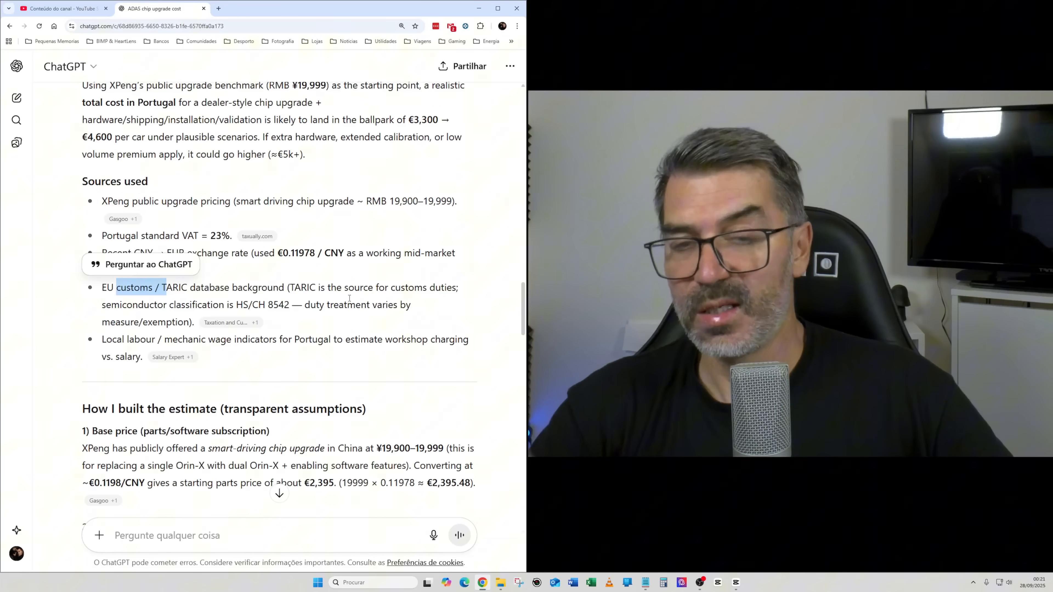
scroll("down", 3)
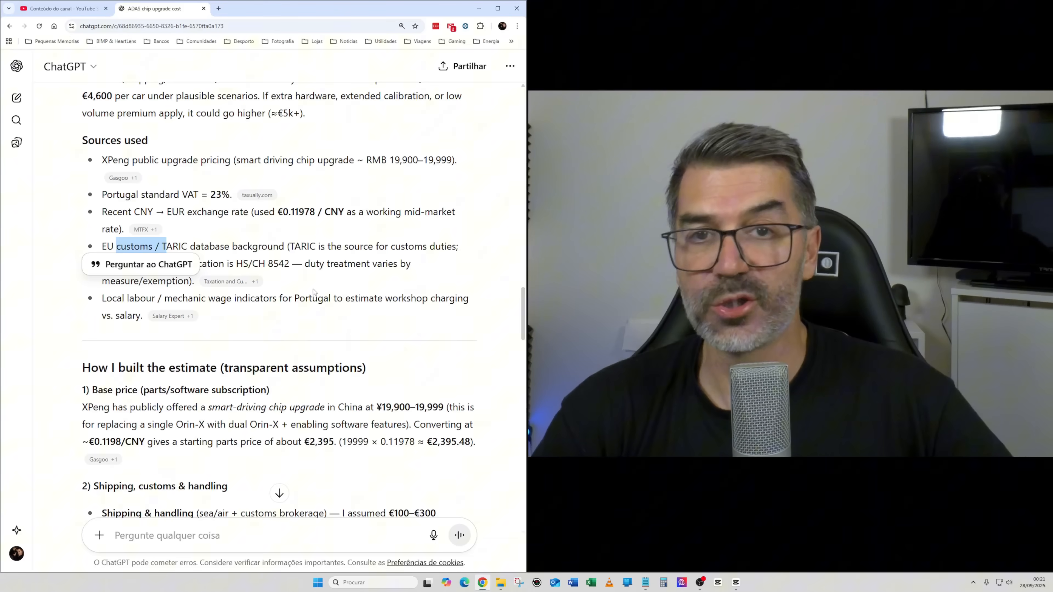
scroll("down", 3)
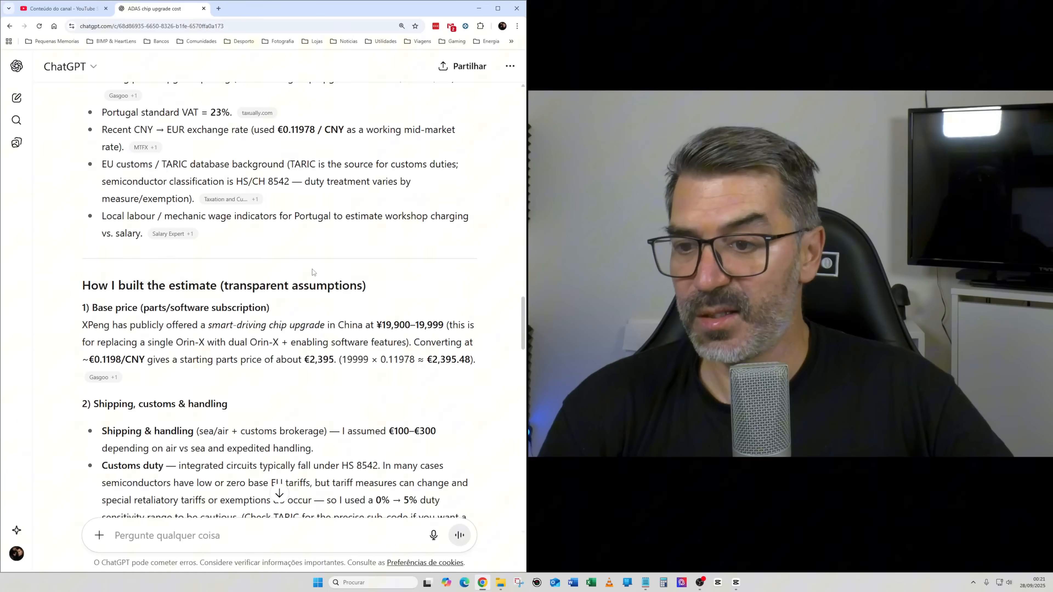
- Read the base price, shipping and customs assumptions, highlighting a key figure
scroll("down", 3)
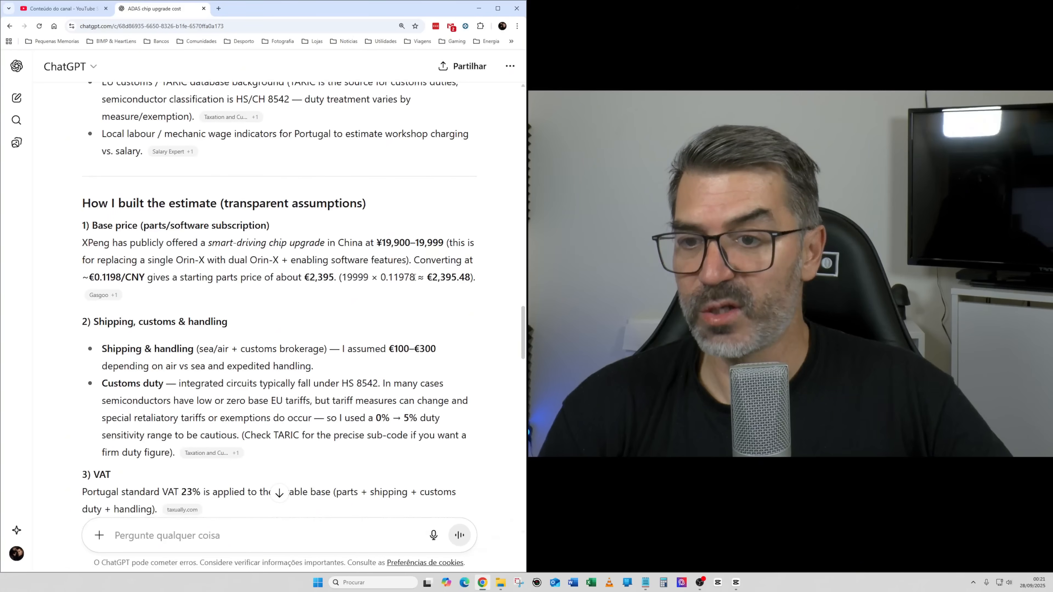
mouse_move(355, 295)
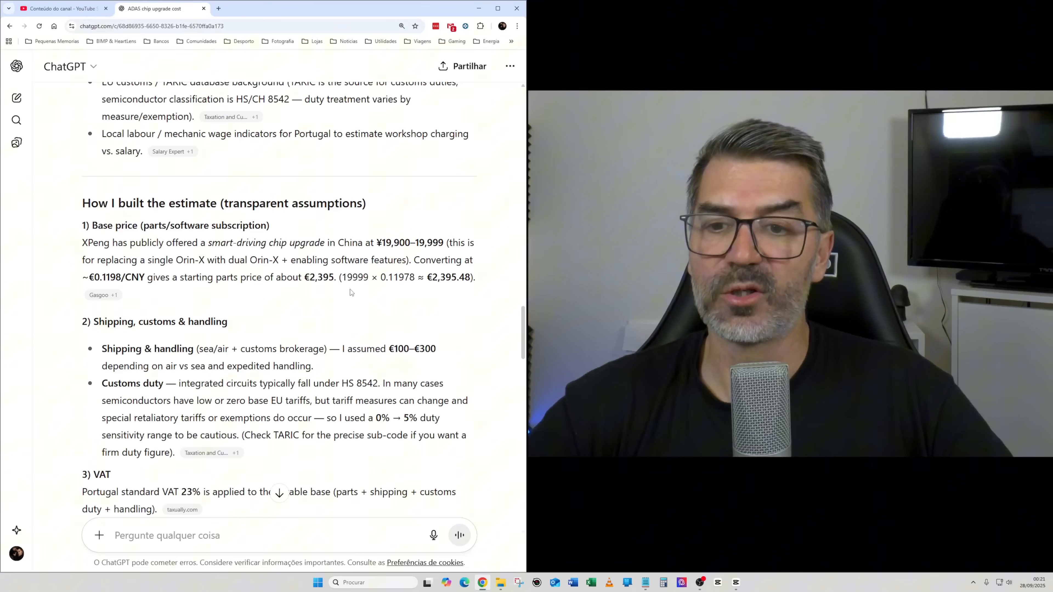
double_click(320, 276)
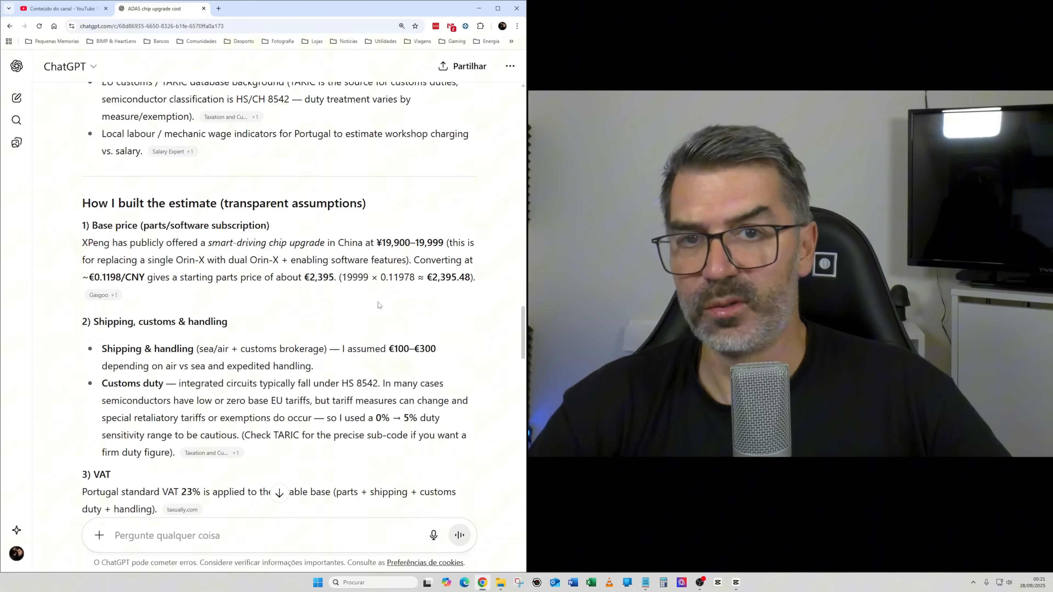
scroll("down", 3)
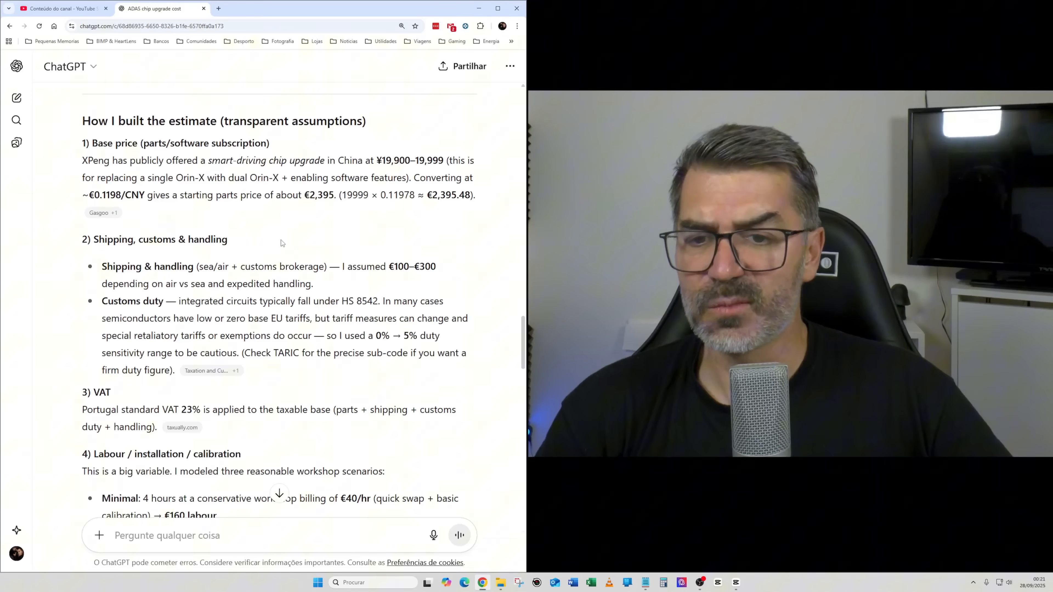
mouse_move(413, 281)
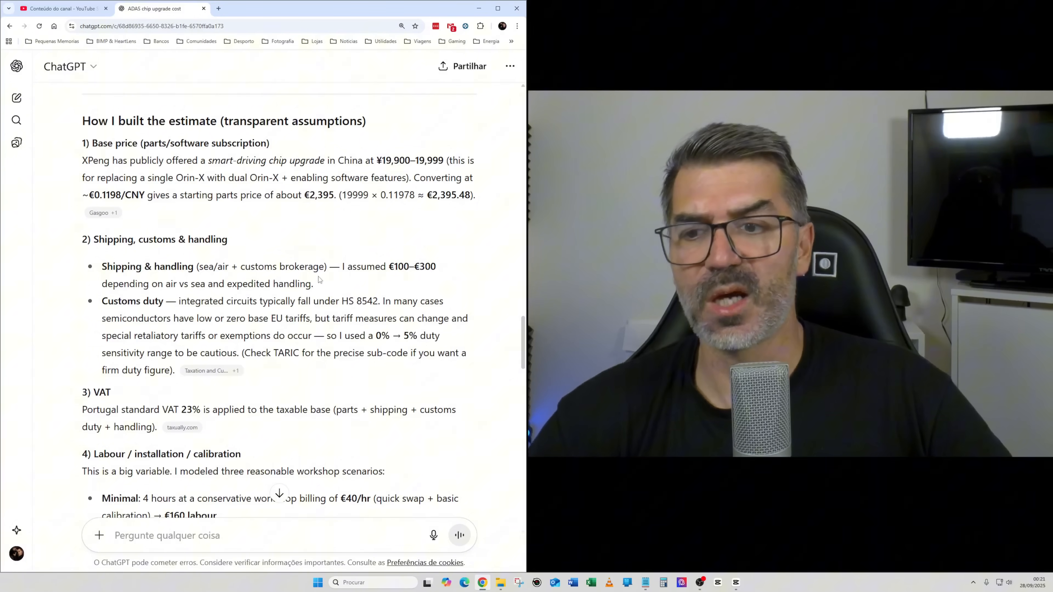
scroll("down", 3)
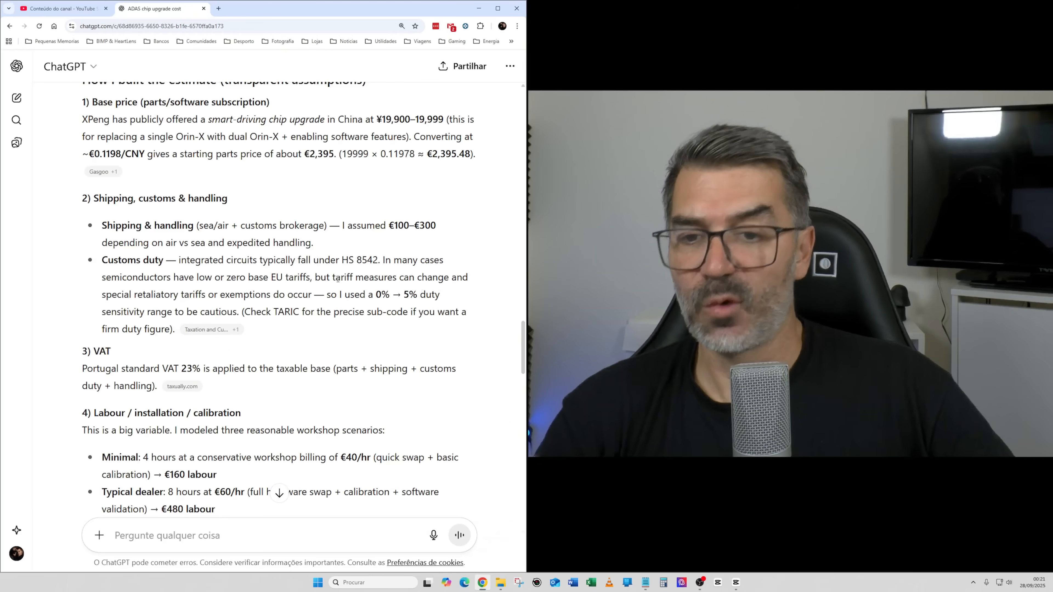
- Scroll through the VAT and three labour scenarios to the low-cost total of about €3,352
scroll("down", 3)
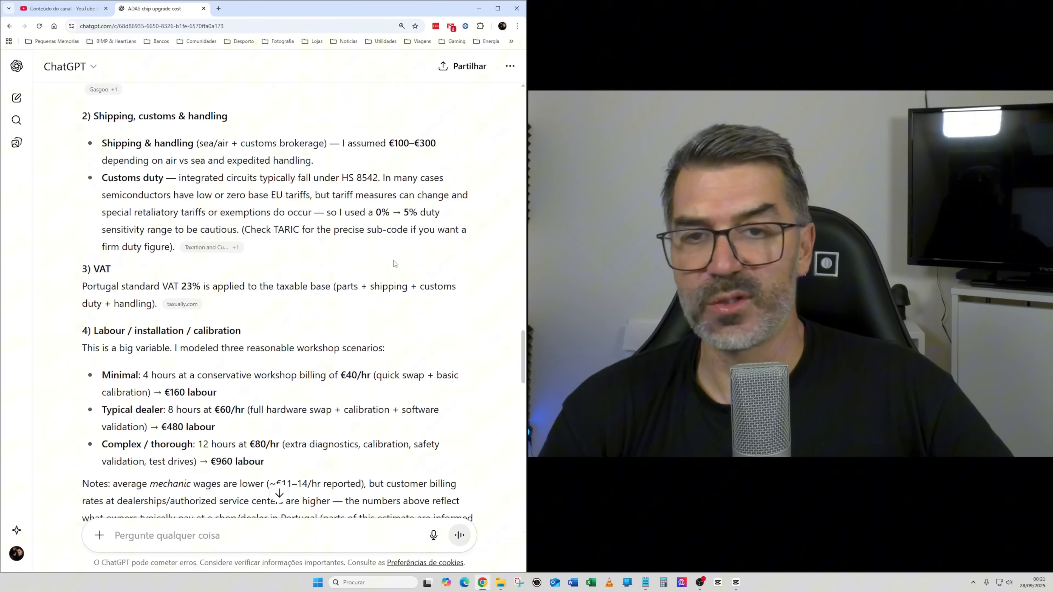
scroll("down", 3)
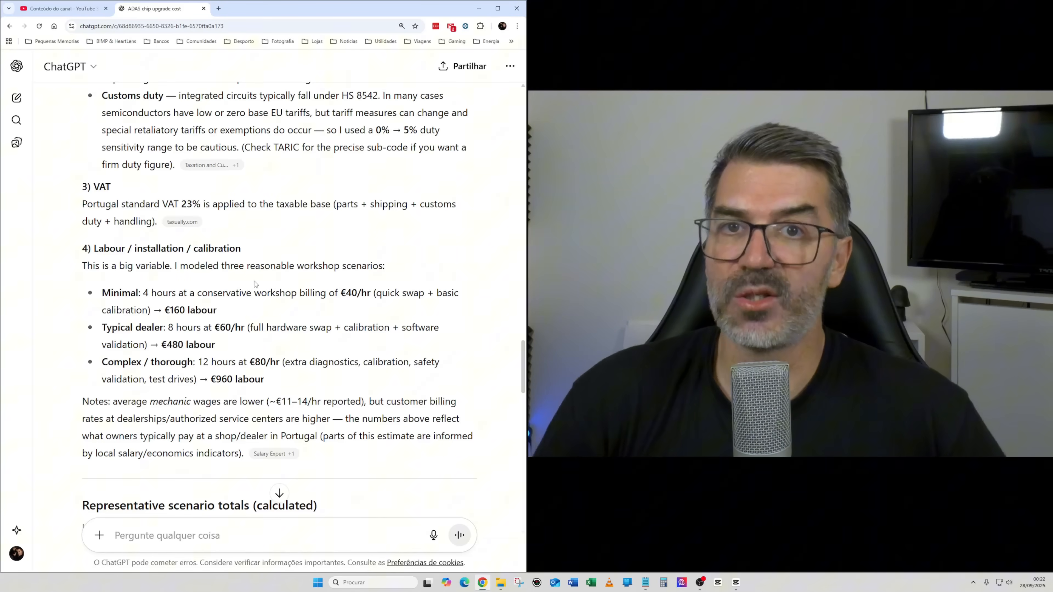
scroll("down", 3)
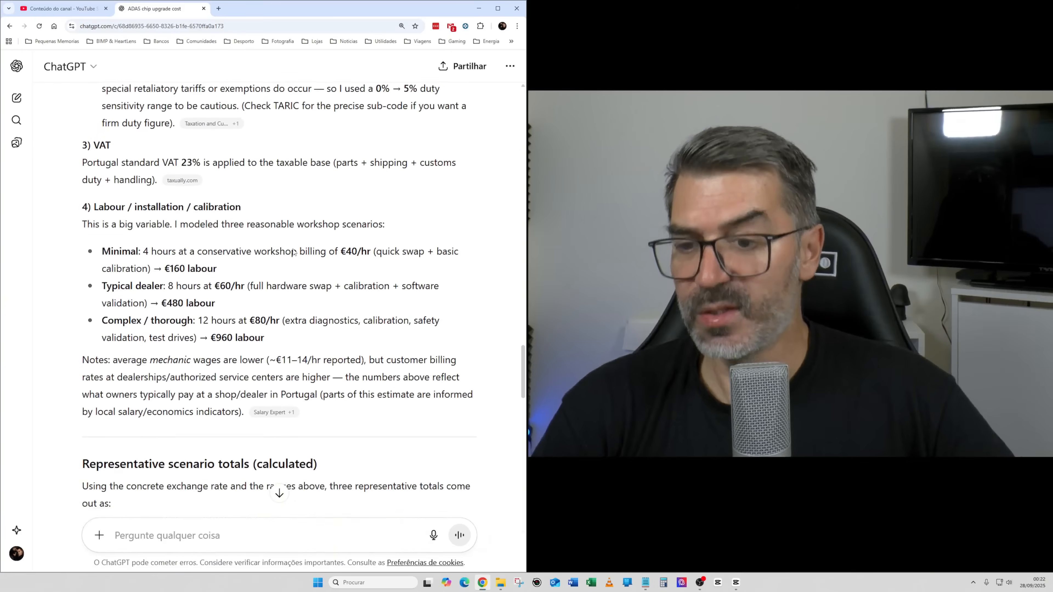
scroll("down", 3)
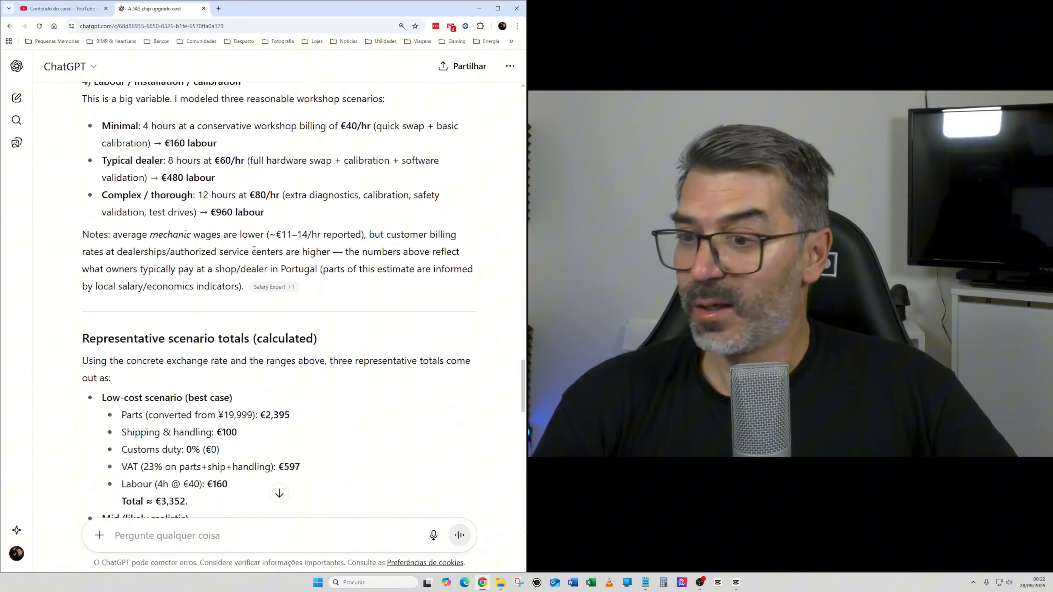
- Highlight figures in the scenario totals (€3,352, €3,884, €4,546), including the 5% duty and labour hours
scroll("down", 3)
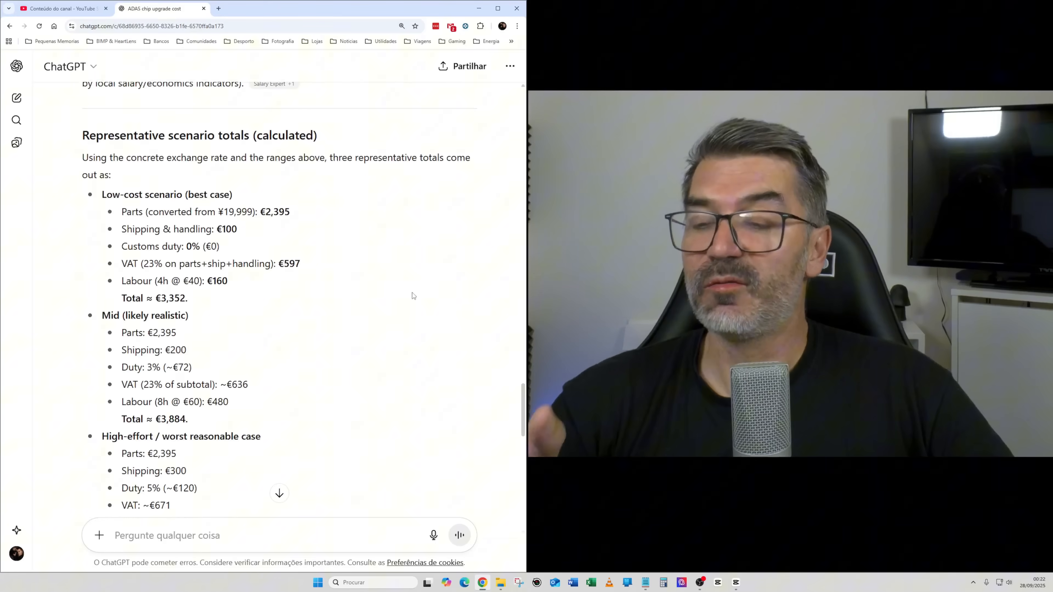
scroll("down", 3)
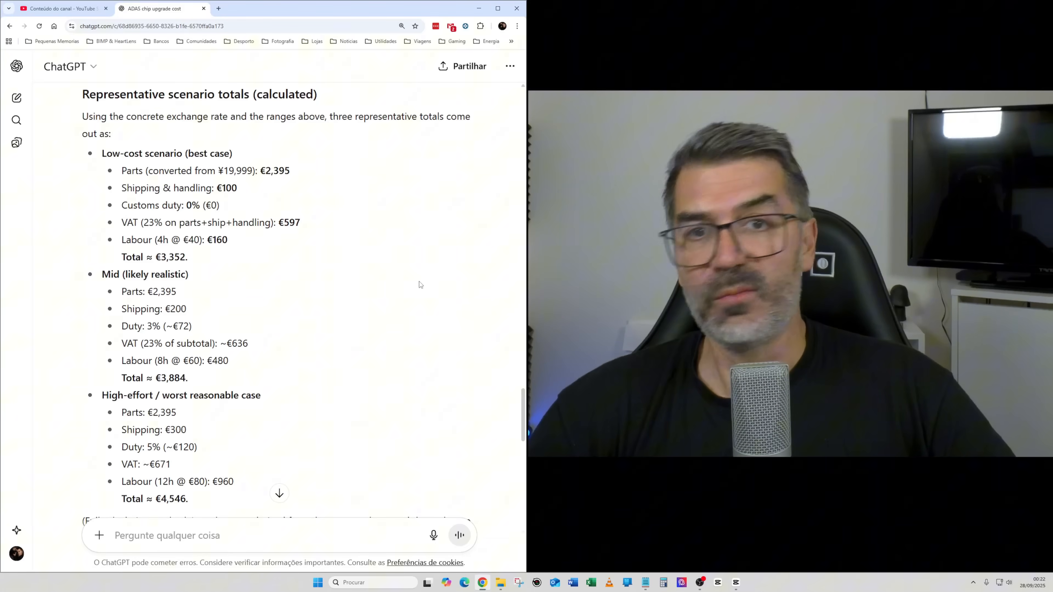
double_click(275, 170)
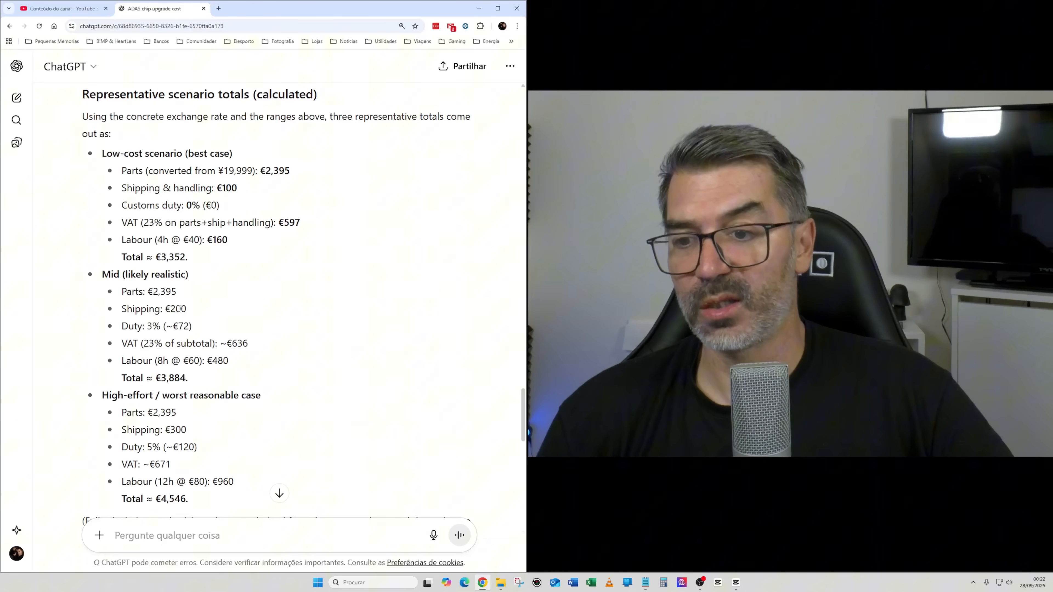
double_click(176, 430)
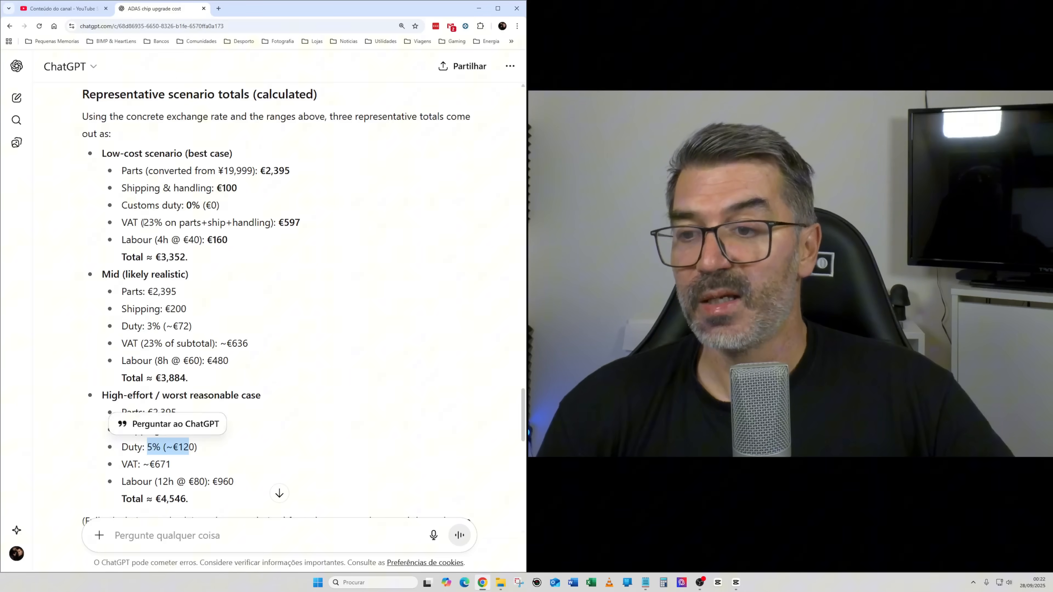
double_click(287, 222)
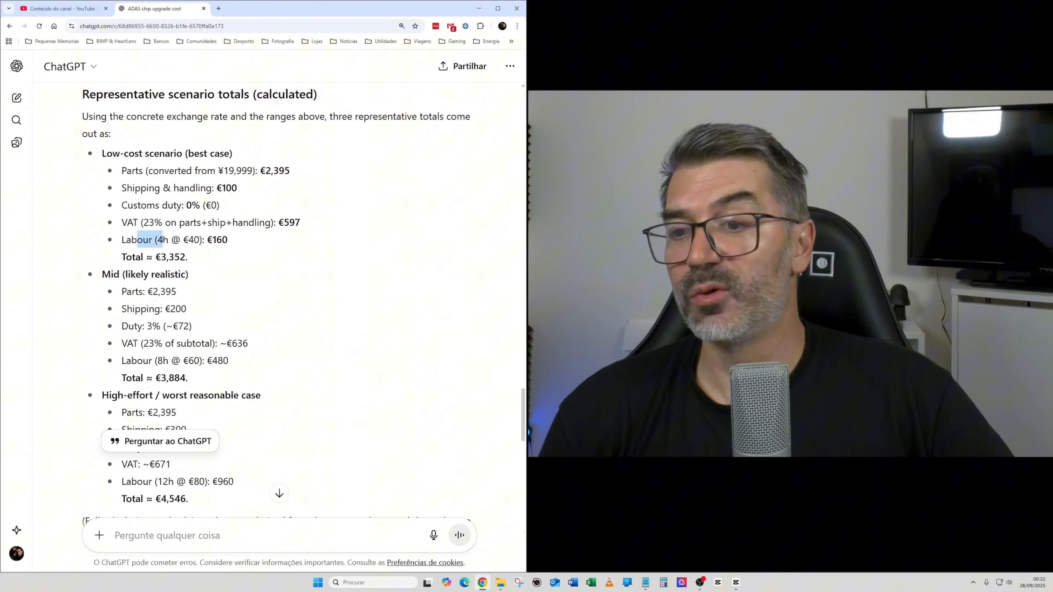
double_click(162, 361)
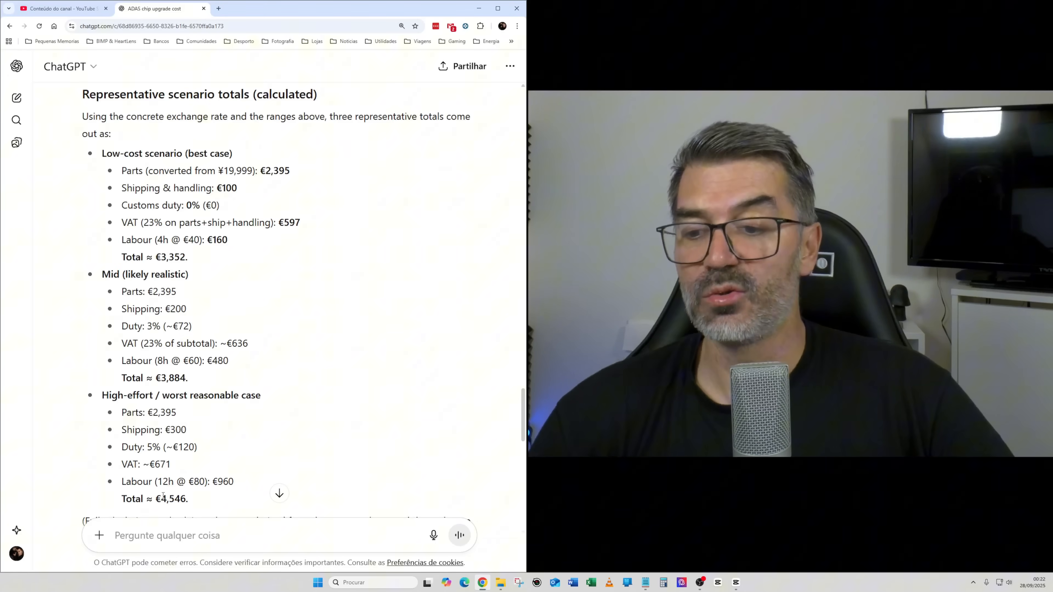
- Scroll to the 'Special notes & risks' section on factors that can raise the price
scroll("down", 3)
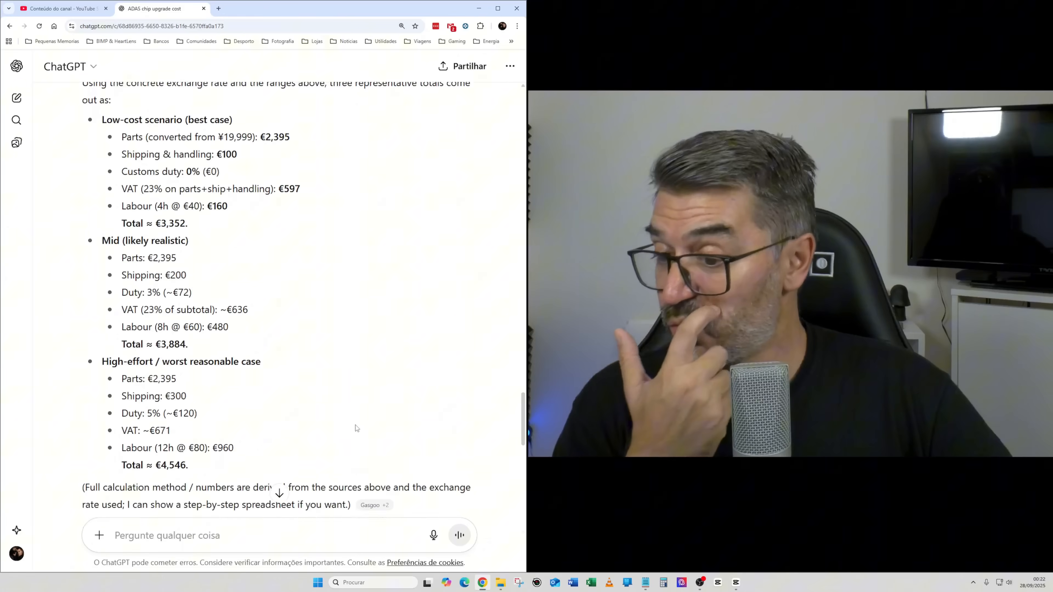
scroll("down", 3)
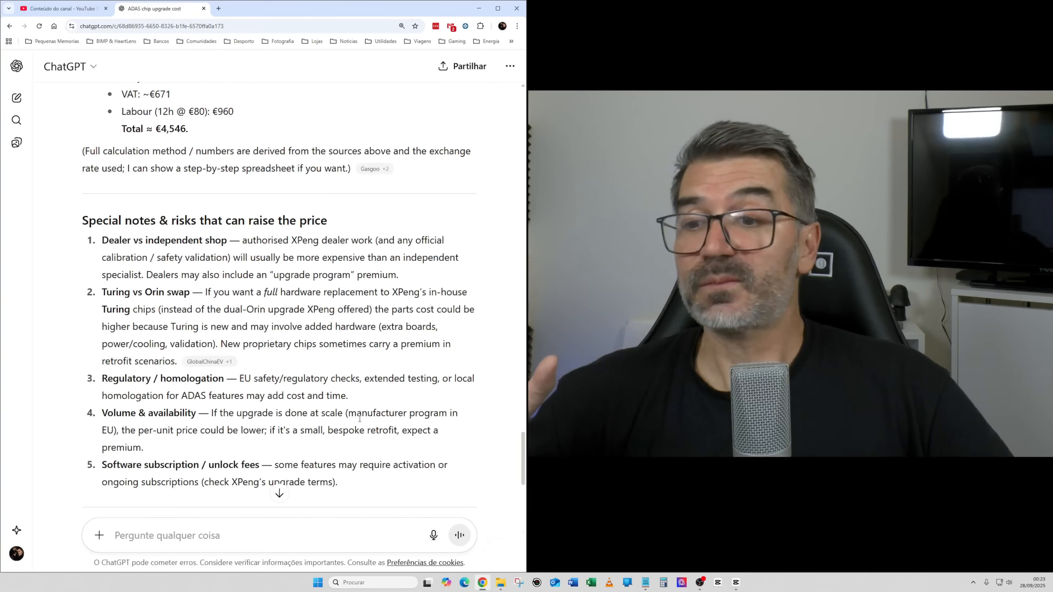
scroll("down", 3)
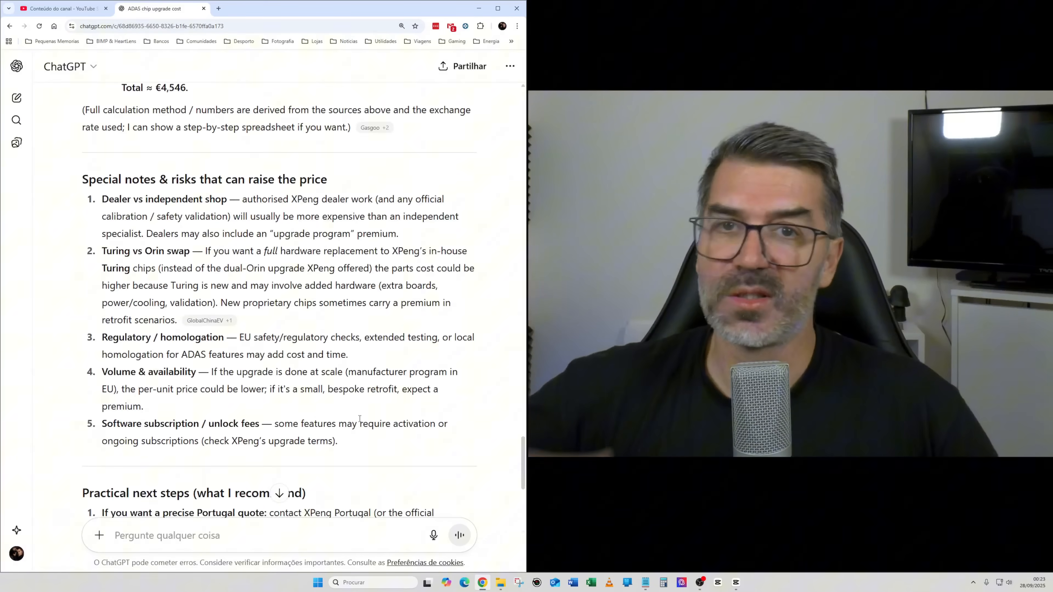